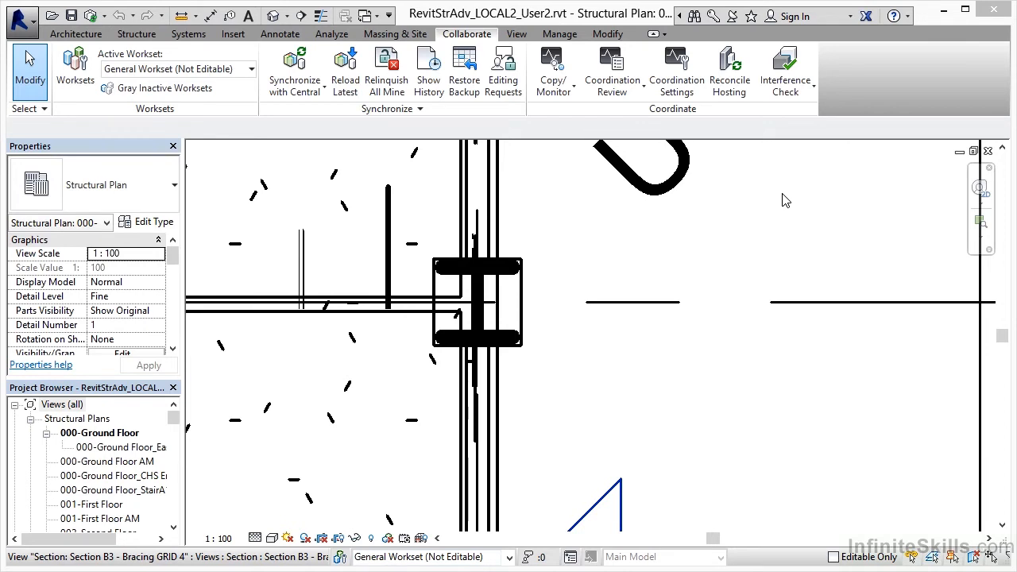
{"action": "mouse_move", "coordinate": [465, 38]}
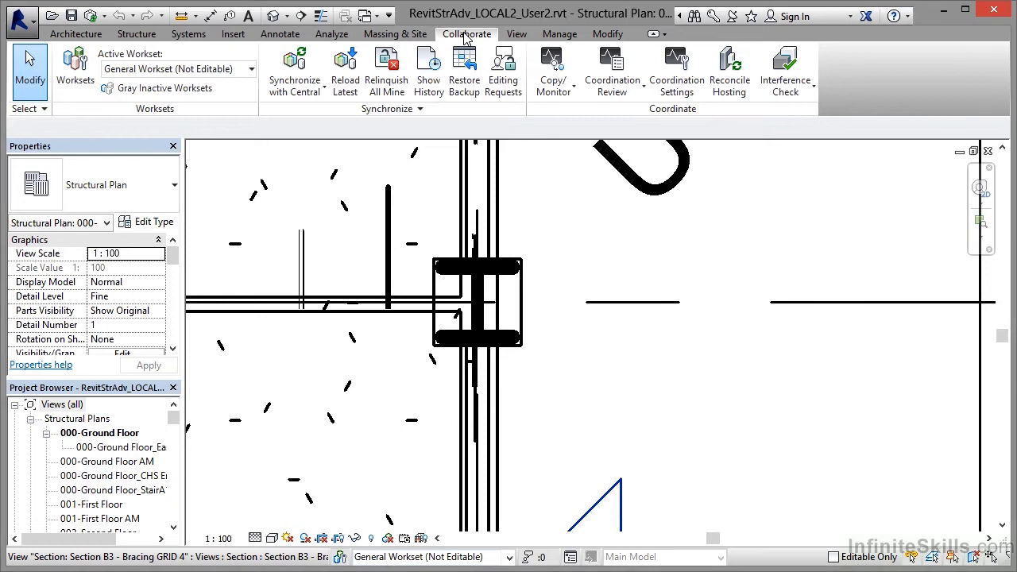
{"action": "mouse_move", "coordinate": [205, 62]}
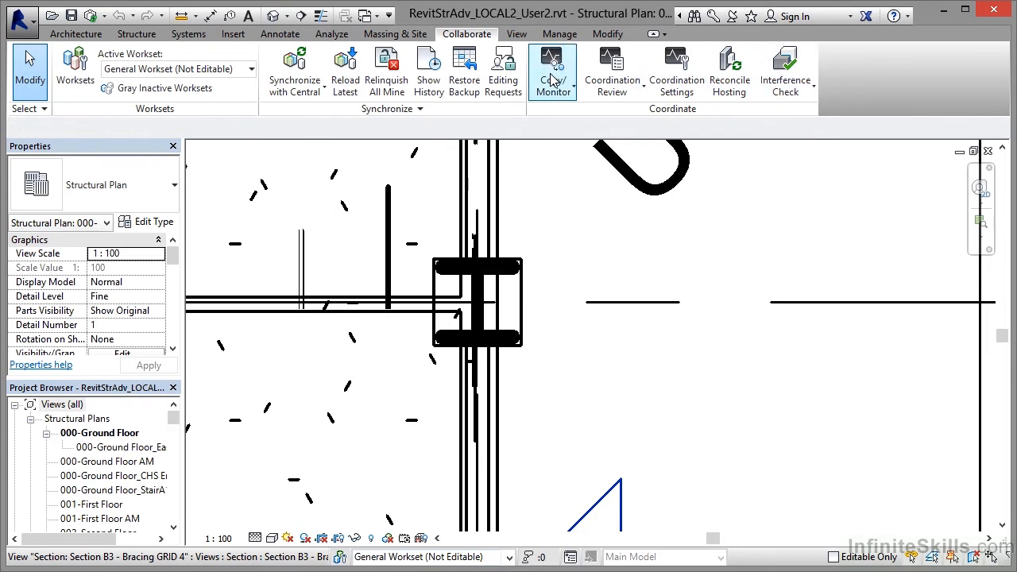
{"action": "mouse_move", "coordinate": [618, 212]}
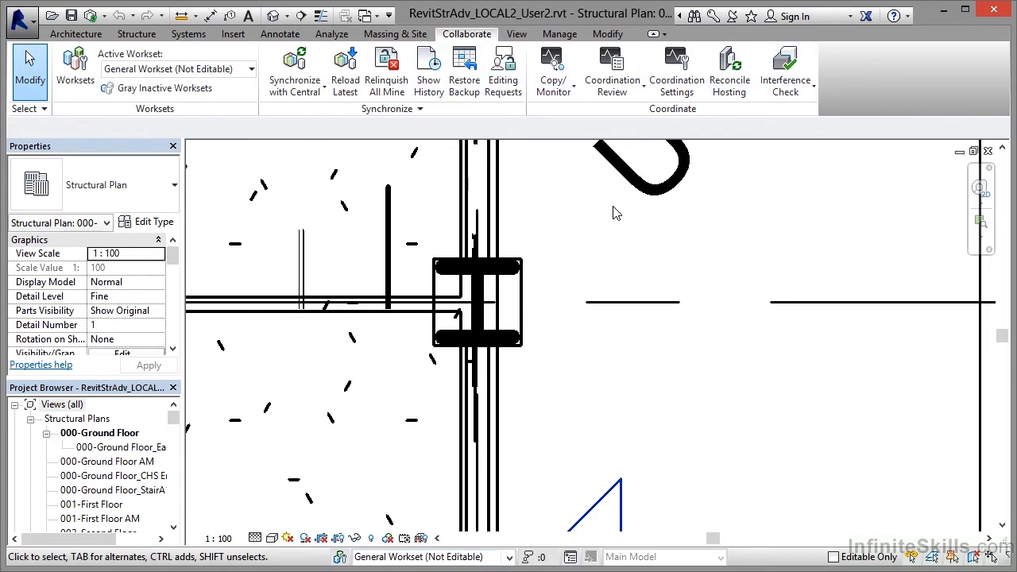
{"action": "mouse_move", "coordinate": [345, 130]}
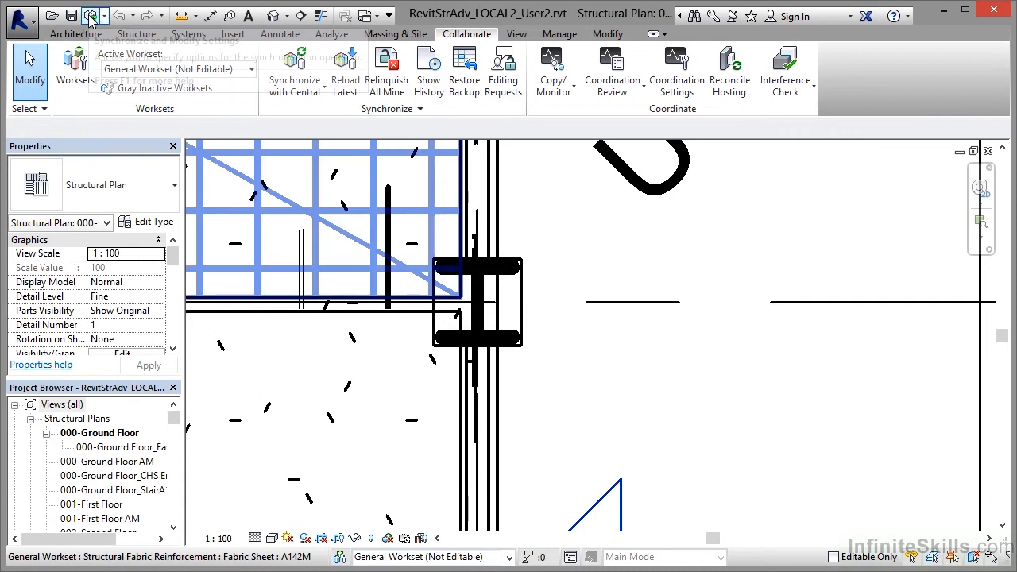
{"action": "mouse_move", "coordinate": [93, 14]}
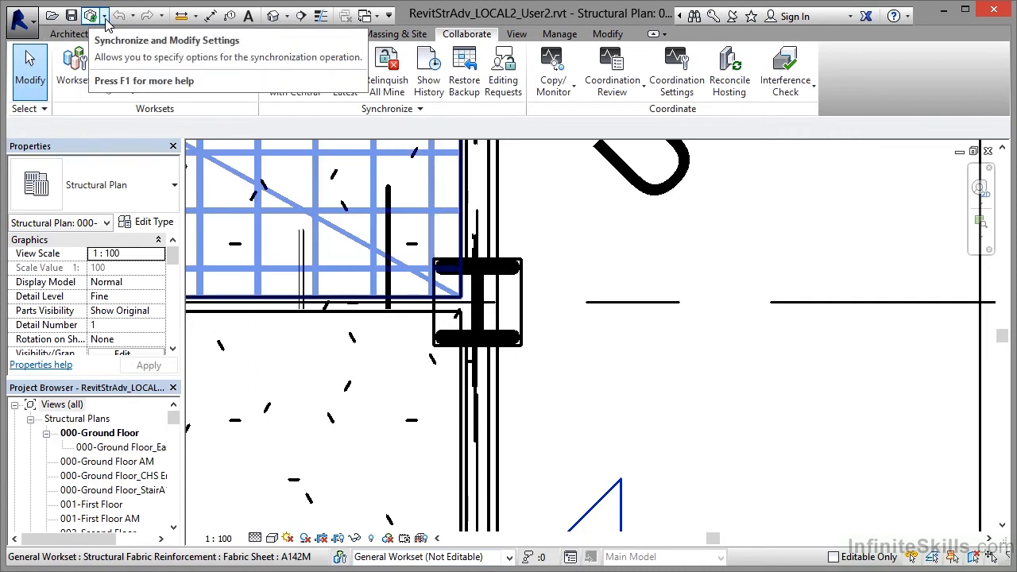
Open the Synchronize with Central settings with the relinquish options, after dismissing an earlier attempt
{"action": "left_click", "coordinate": [93, 14]}
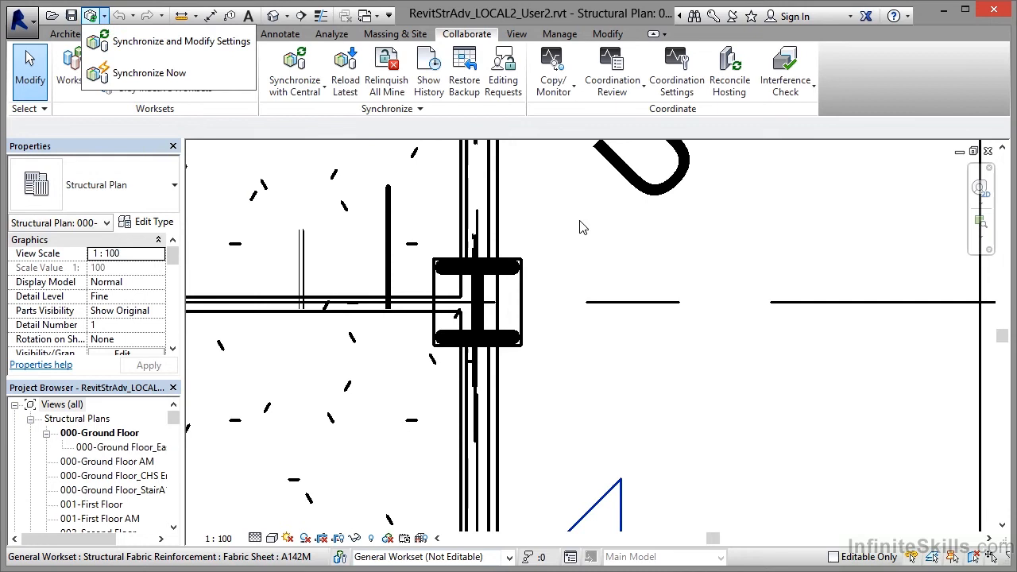
{"action": "left_click", "coordinate": [586, 228]}
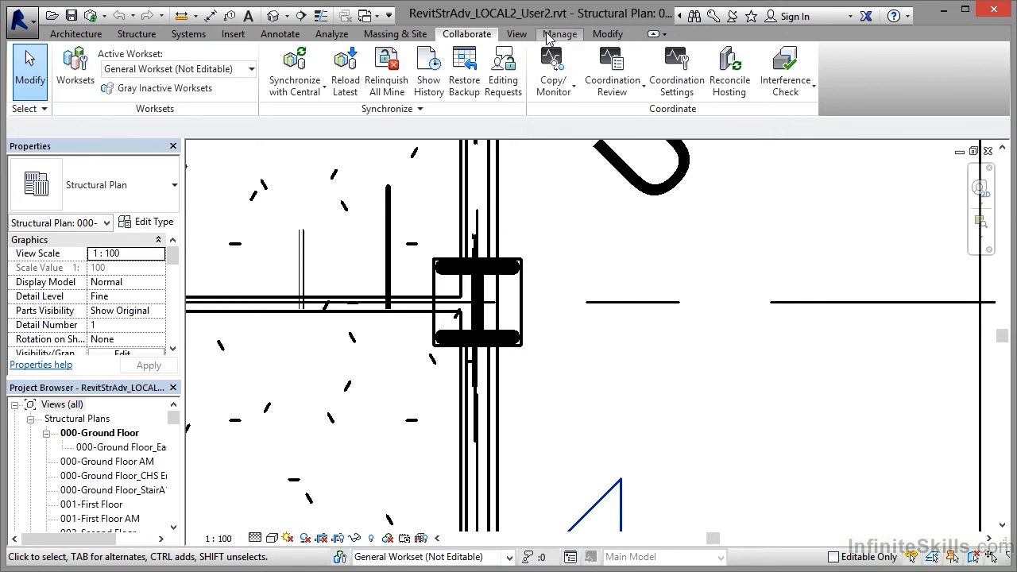
{"action": "mouse_move", "coordinate": [604, 302]}
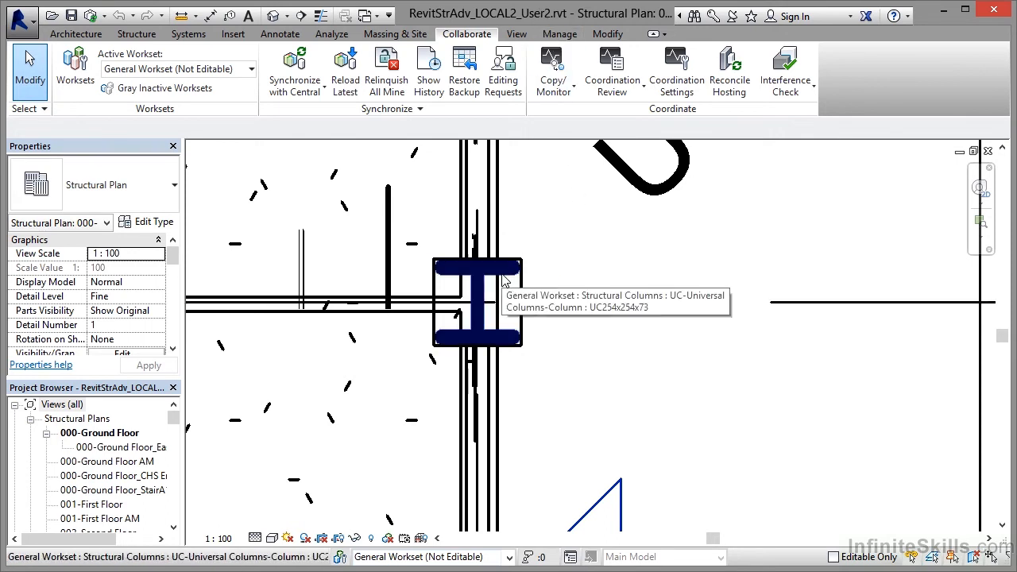
{"action": "mouse_move", "coordinate": [597, 269]}
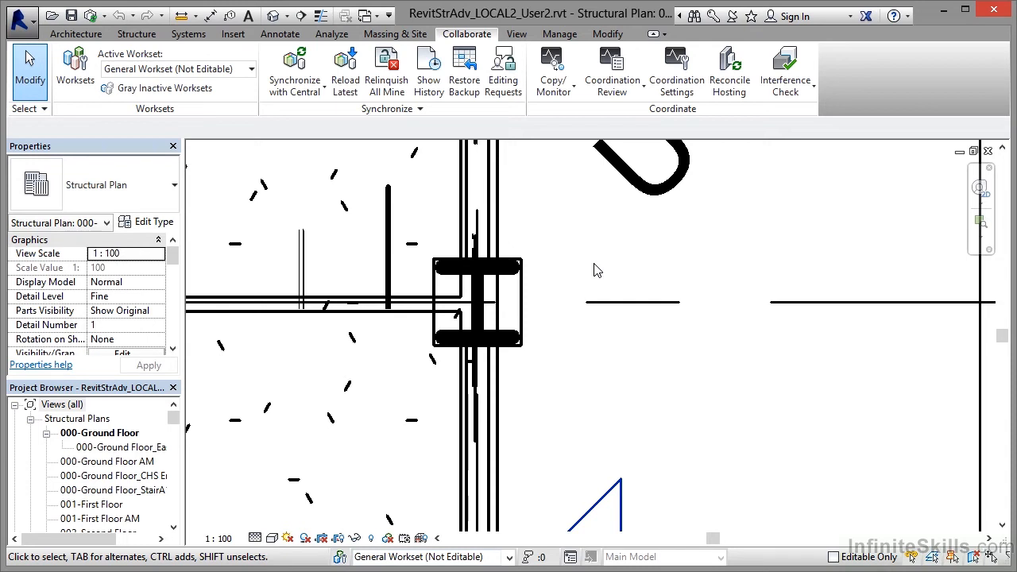
{"action": "left_click", "coordinate": [477, 302]}
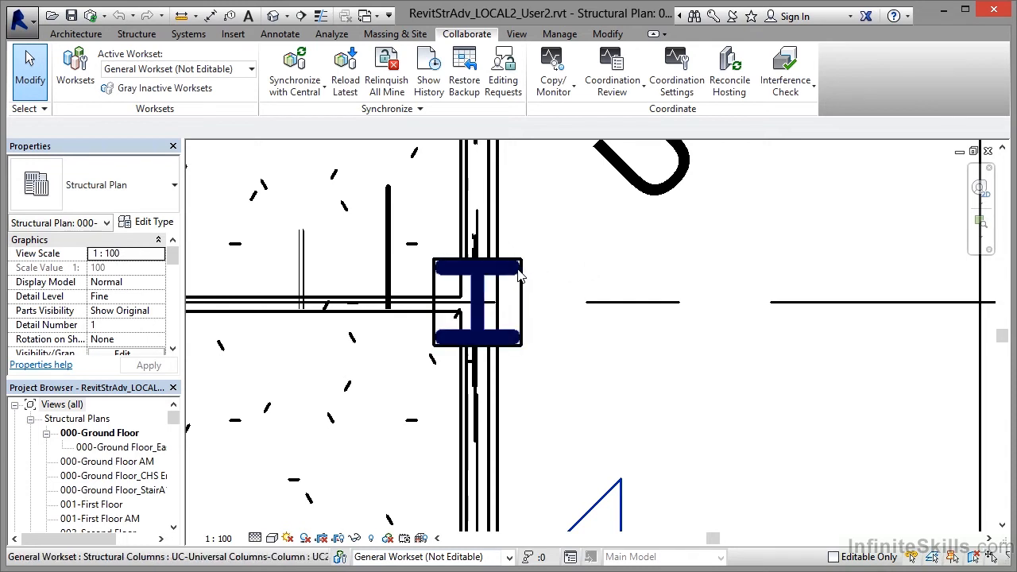
{"action": "left_click", "coordinate": [622, 264]}
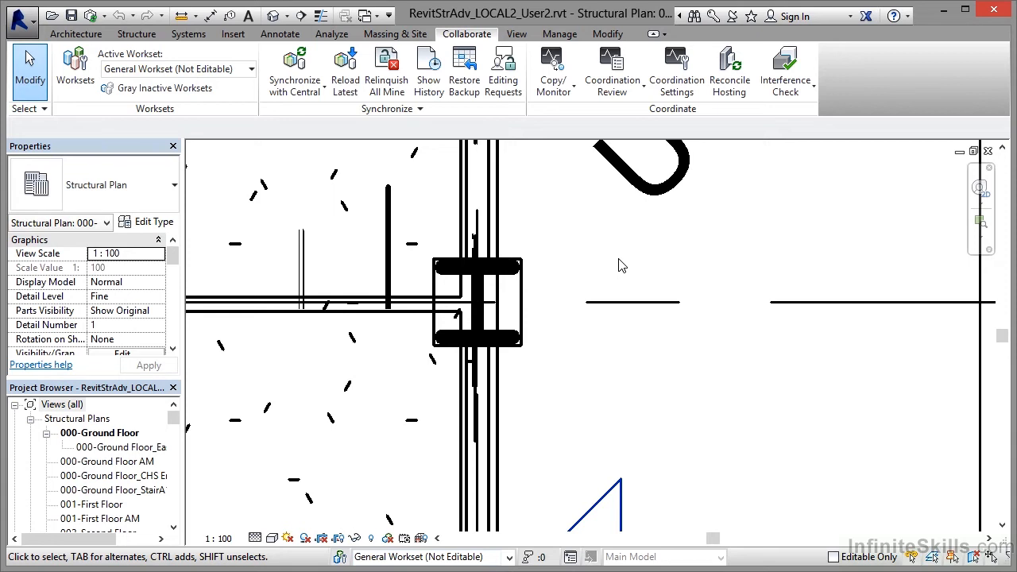
{"action": "mouse_move", "coordinate": [628, 263]}
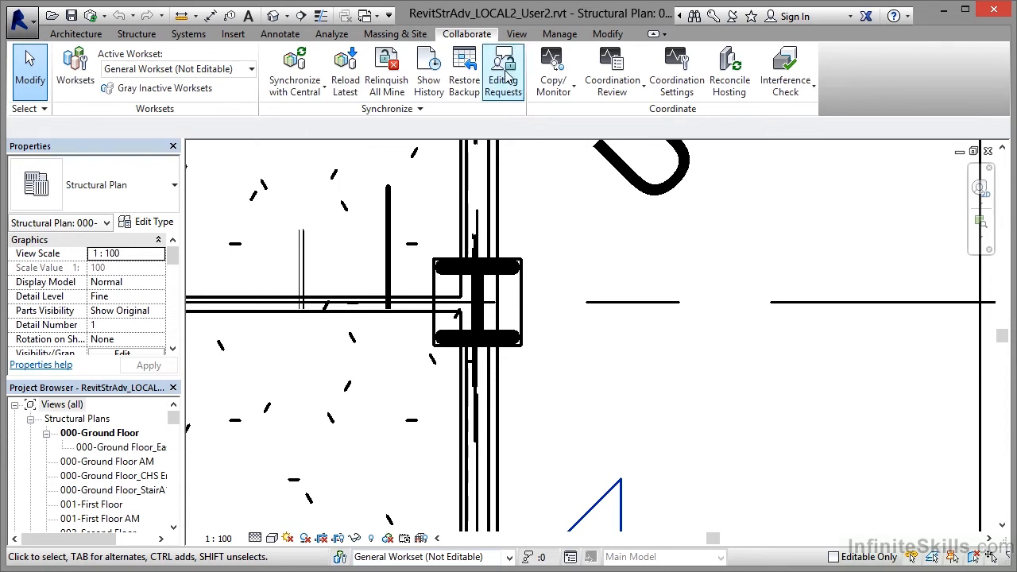
{"action": "mouse_move", "coordinate": [464, 70]}
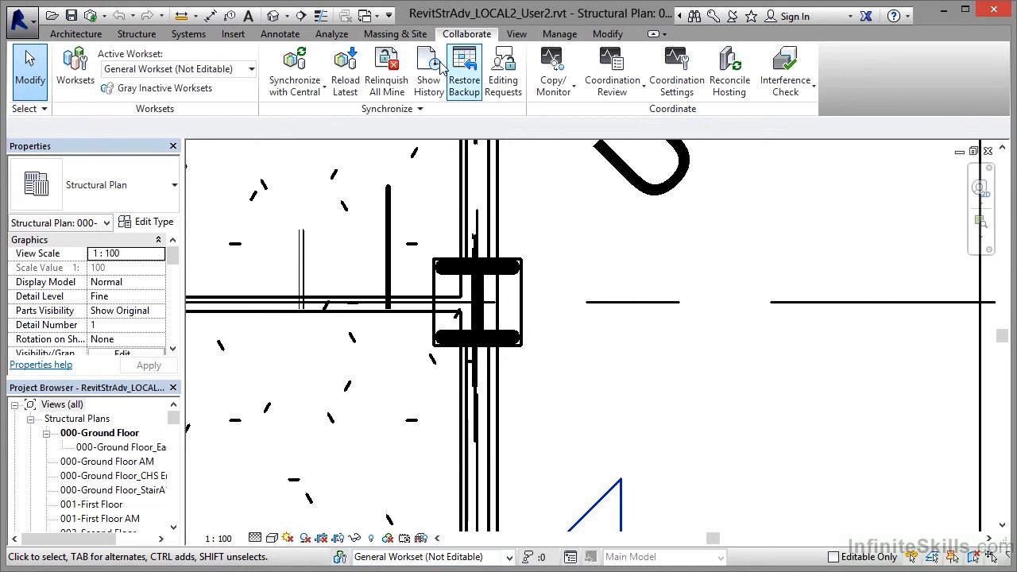
{"action": "mouse_move", "coordinate": [334, 117]}
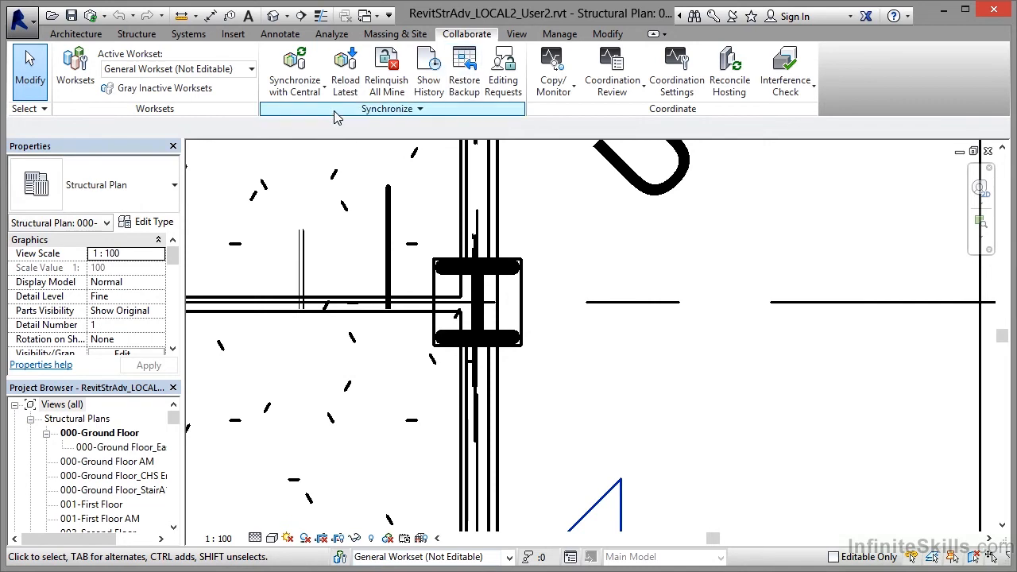
{"action": "left_click", "coordinate": [294, 72]}
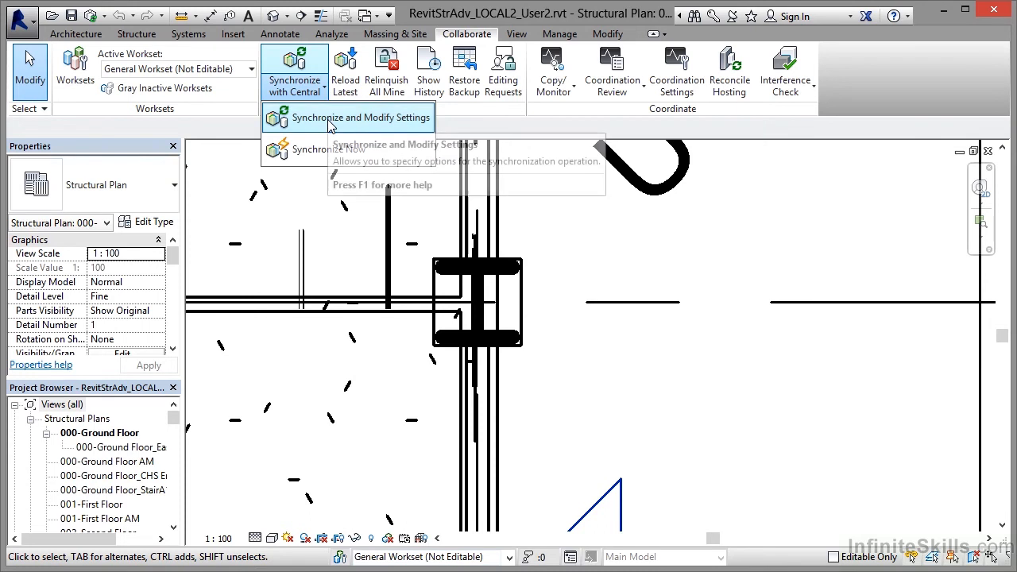
{"action": "mouse_move", "coordinate": [326, 149]}
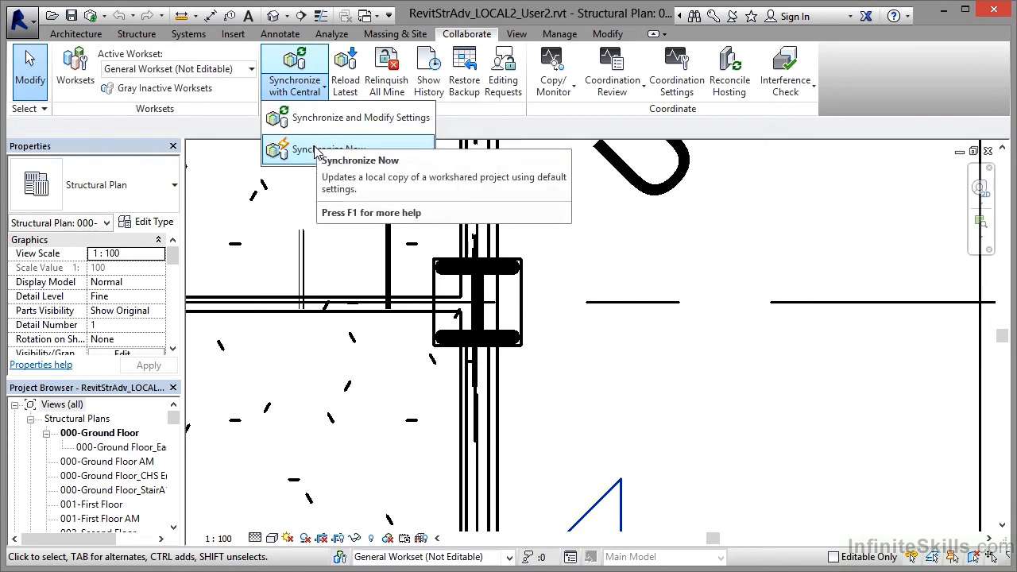
{"action": "mouse_move", "coordinate": [329, 150]}
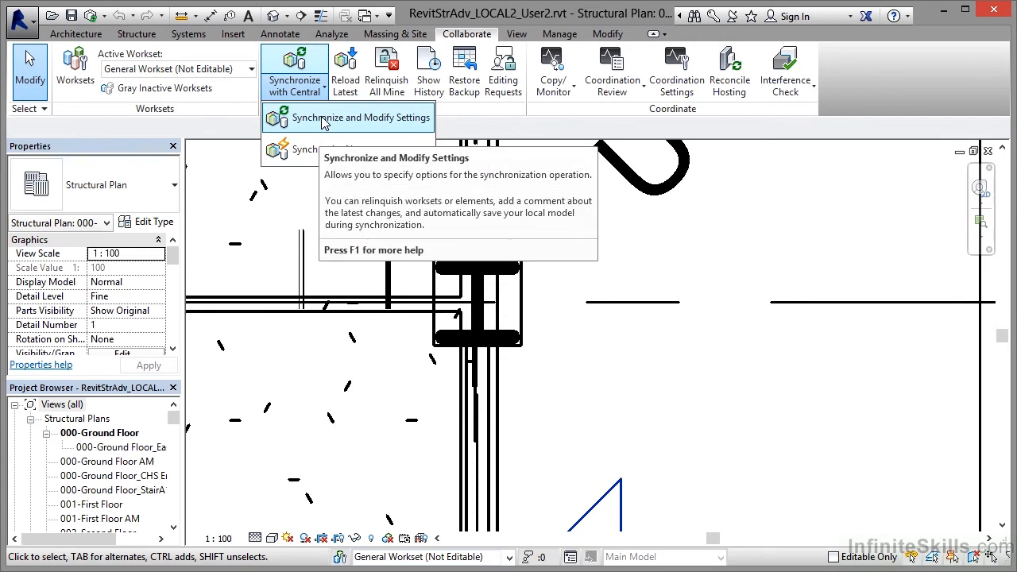
{"action": "left_click", "coordinate": [368, 117]}
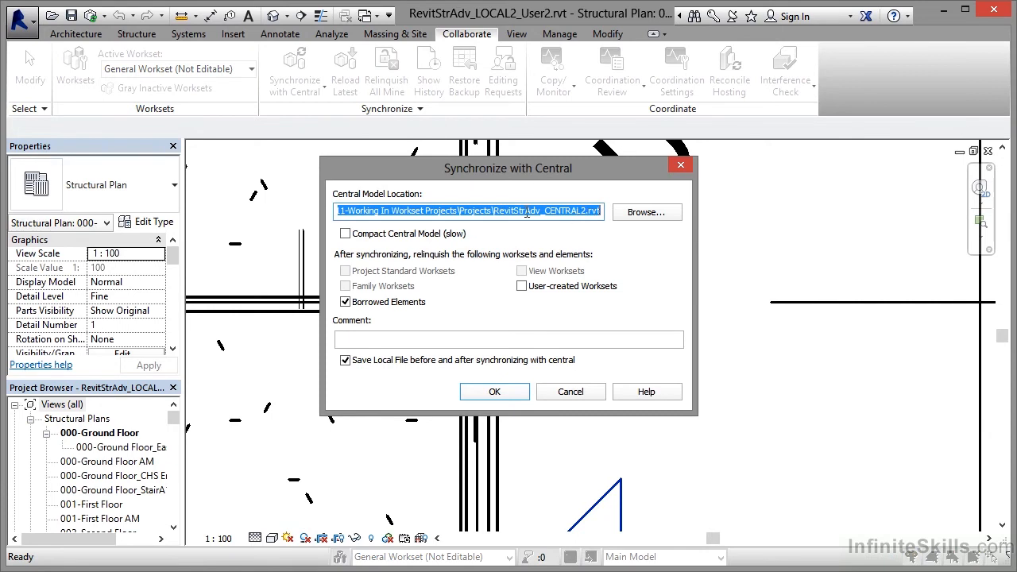
{"action": "mouse_move", "coordinate": [381, 323]}
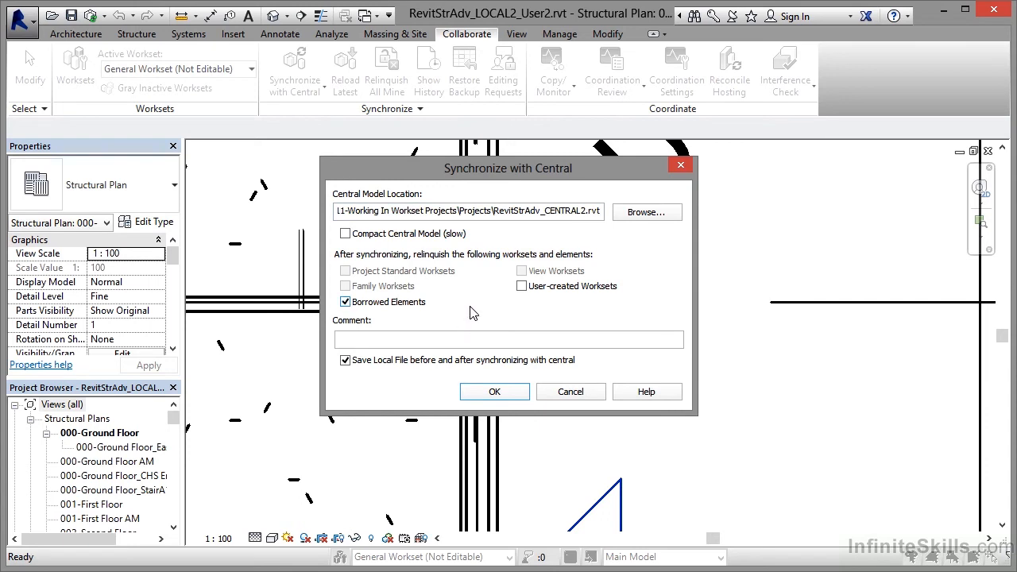
{"action": "mouse_move", "coordinate": [435, 266]}
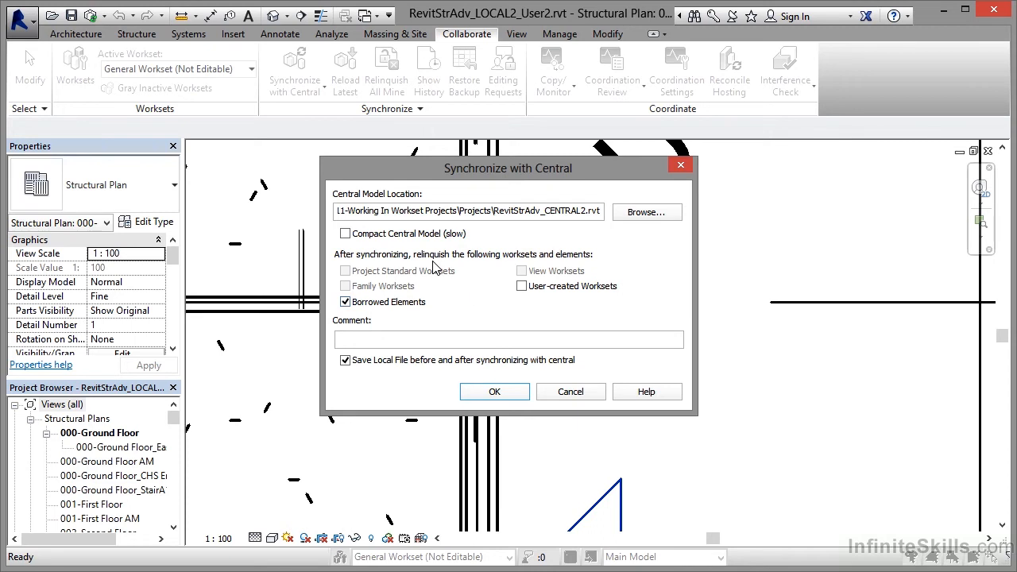
{"action": "mouse_move", "coordinate": [622, 267]}
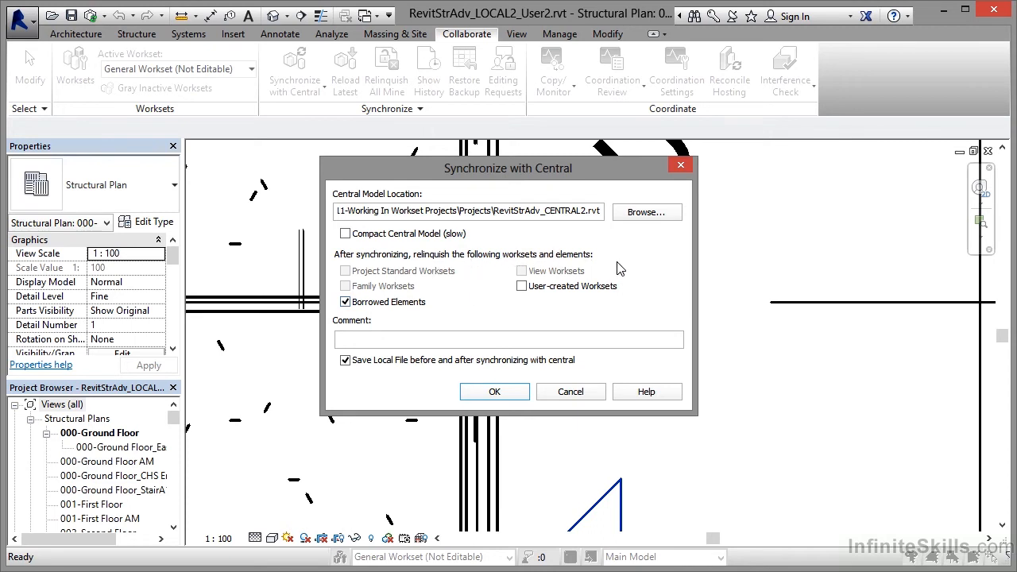
{"action": "mouse_move", "coordinate": [488, 318]}
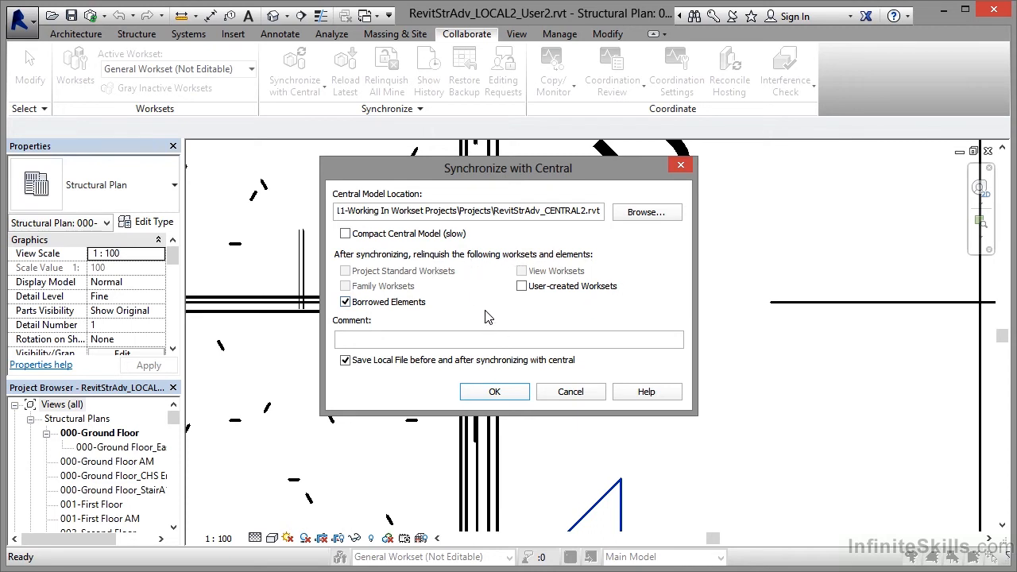
{"action": "mouse_move", "coordinate": [454, 314]}
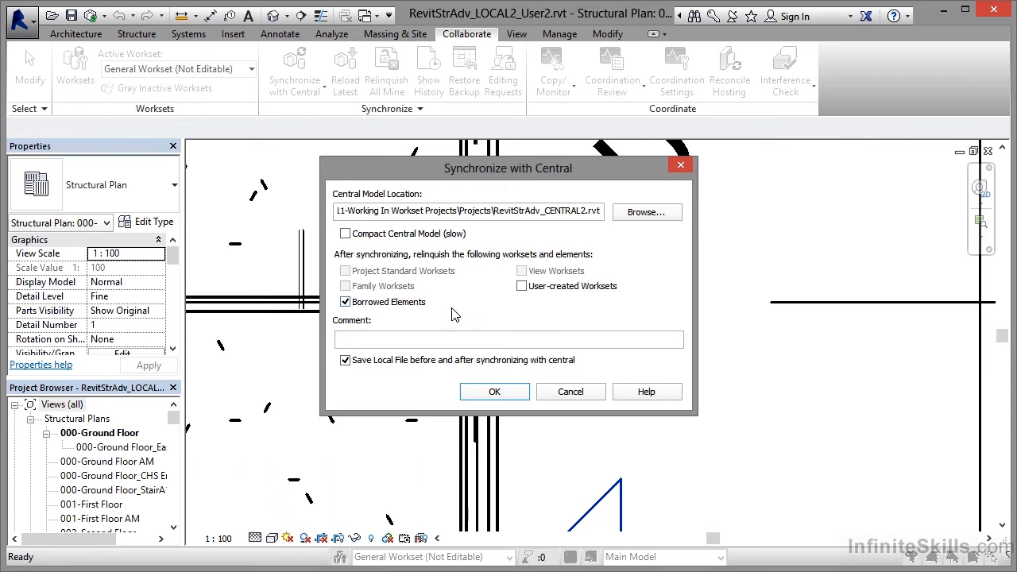
{"action": "mouse_move", "coordinate": [472, 313]}
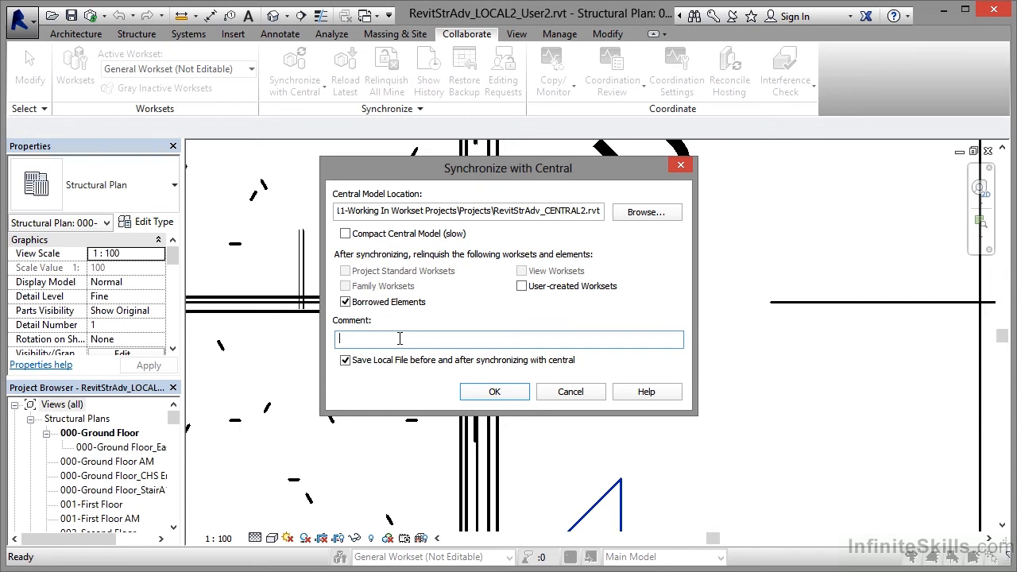
Enter the comment 'Column returned to User 1' and confirm the synchronization
{"action": "type", "text": "Column re"}
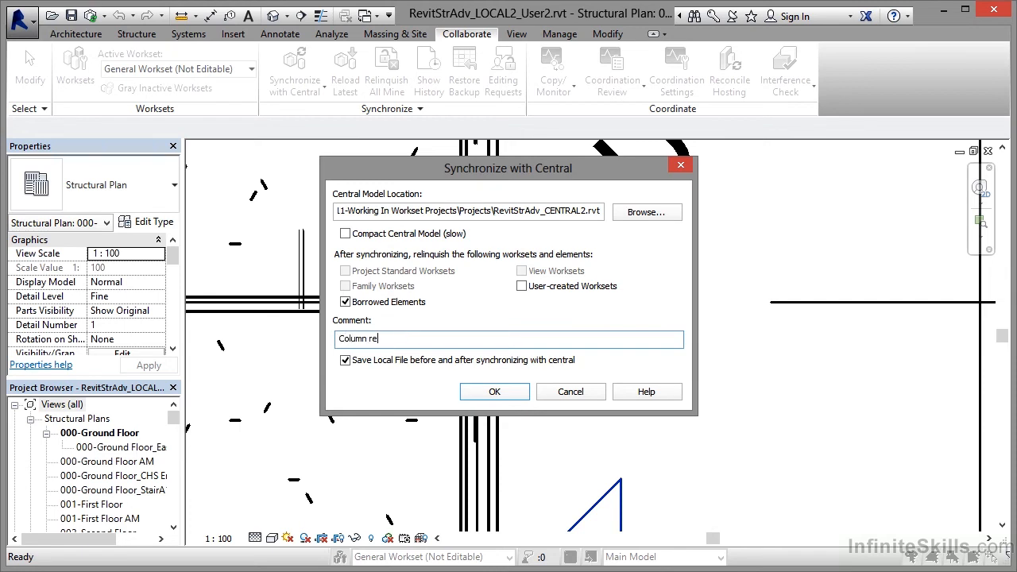
{"action": "type", "text": "turned to User 1"}
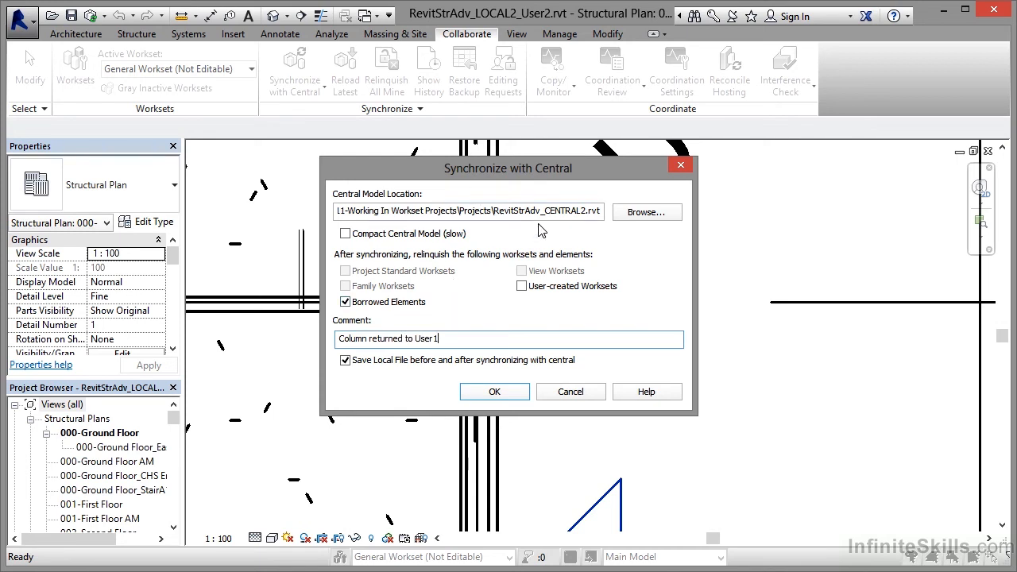
{"action": "left_click", "coordinate": [495, 391]}
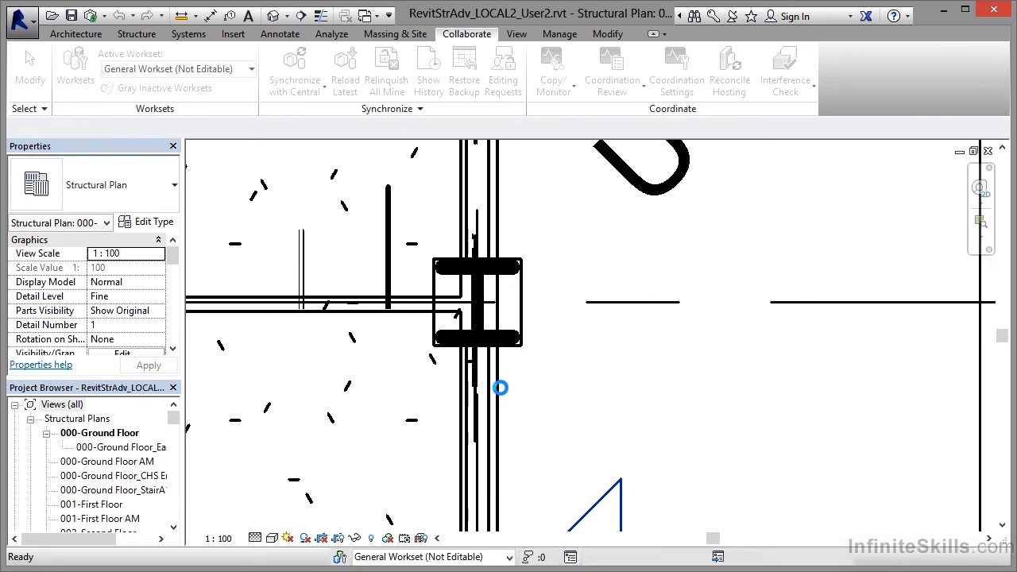
{"action": "mouse_move", "coordinate": [501, 390]}
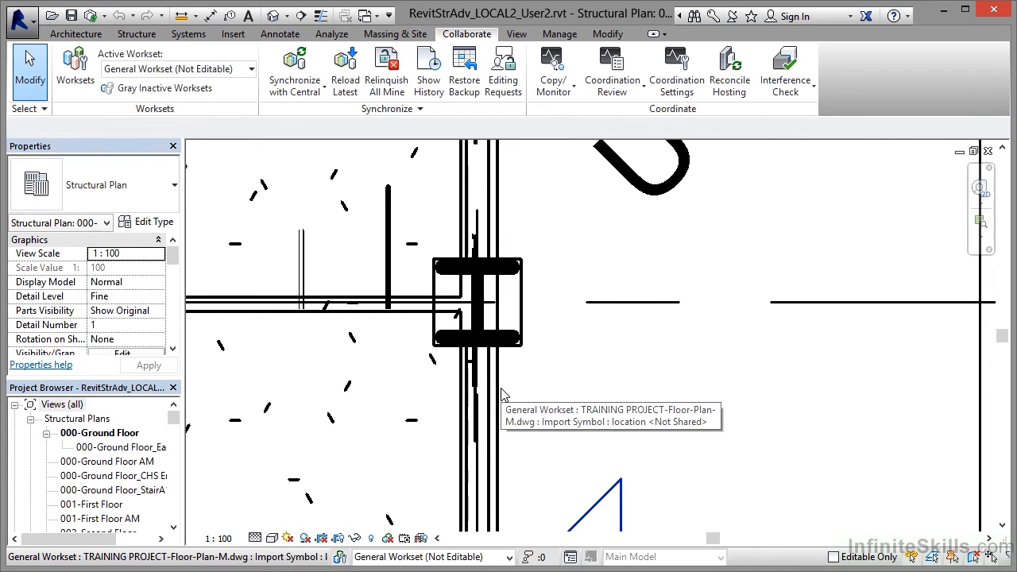
{"action": "mouse_move", "coordinate": [176, 70]}
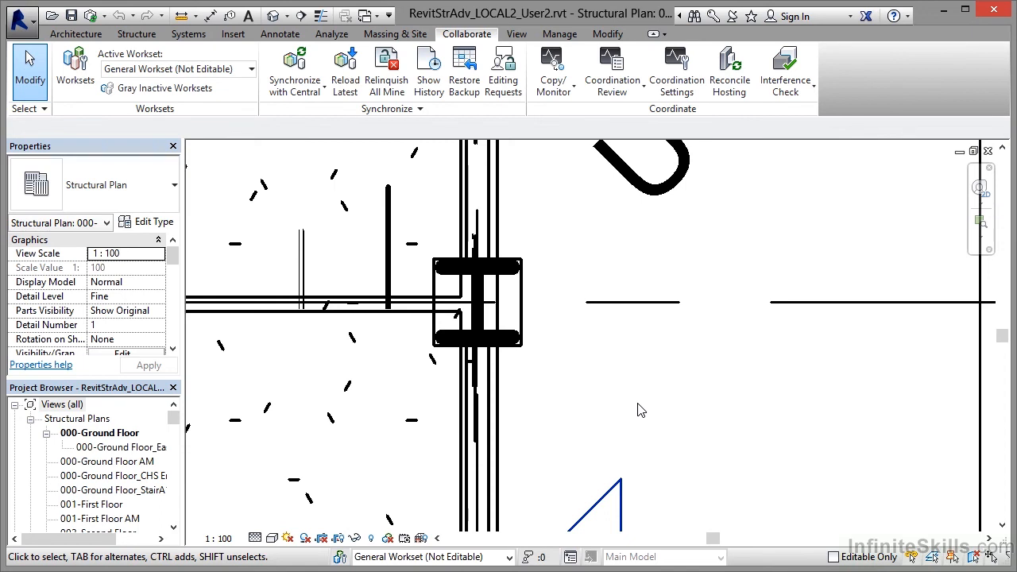
{"action": "mouse_move", "coordinate": [555, 354]}
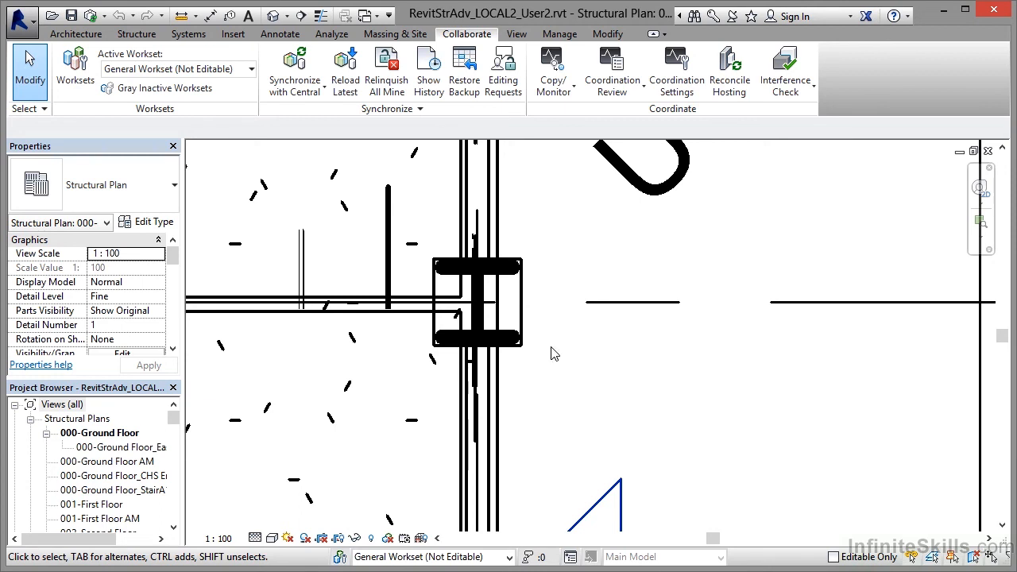
{"action": "left_click", "coordinate": [294, 71]}
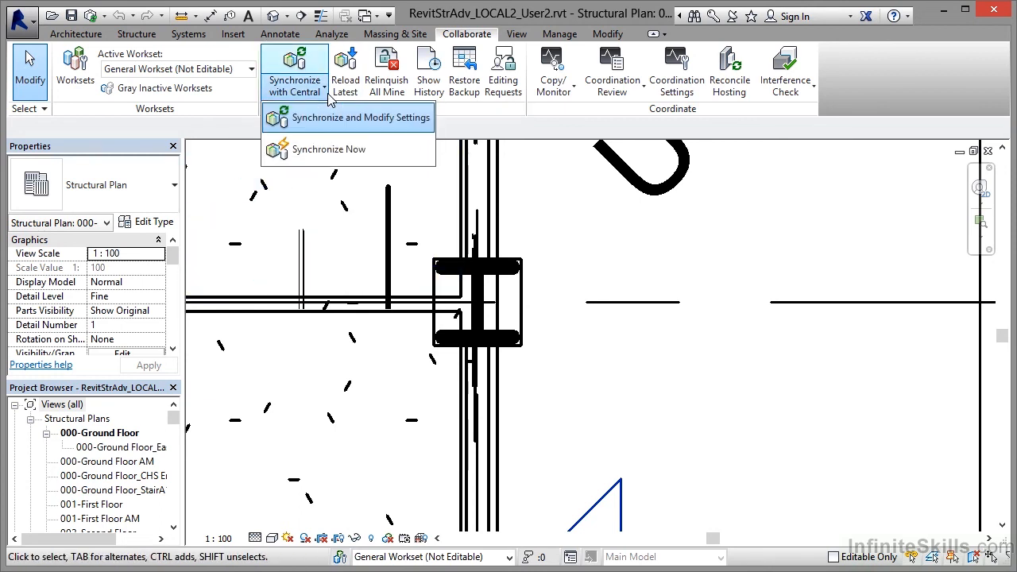
{"action": "left_click", "coordinate": [359, 117]}
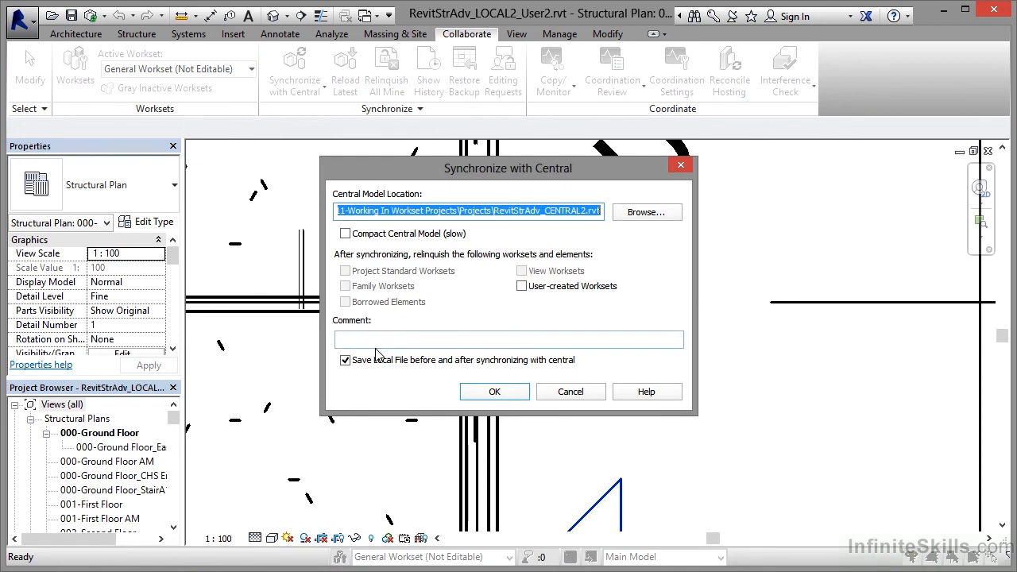
{"action": "left_click", "coordinate": [495, 391]}
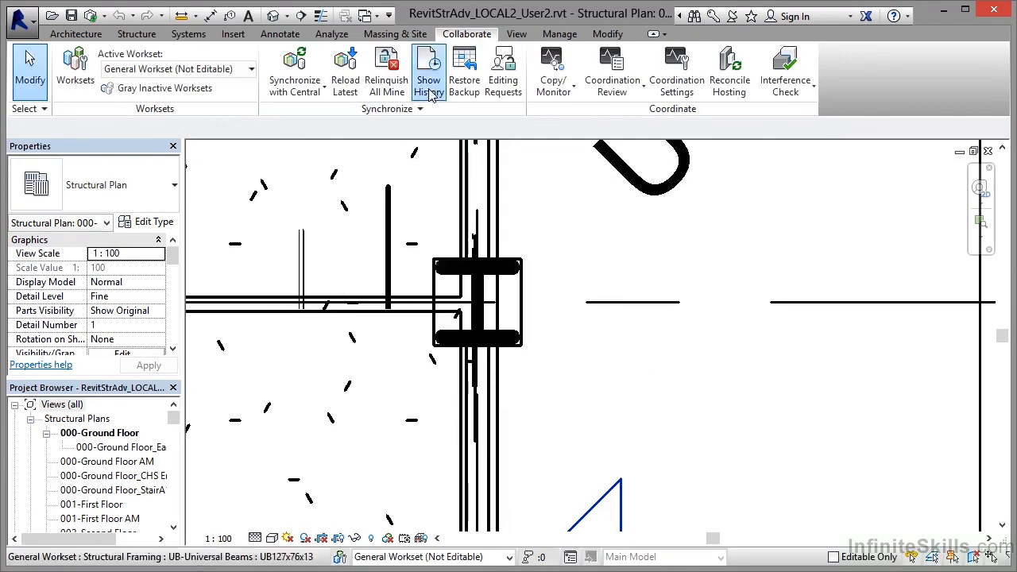
{"action": "left_click", "coordinate": [429, 72]}
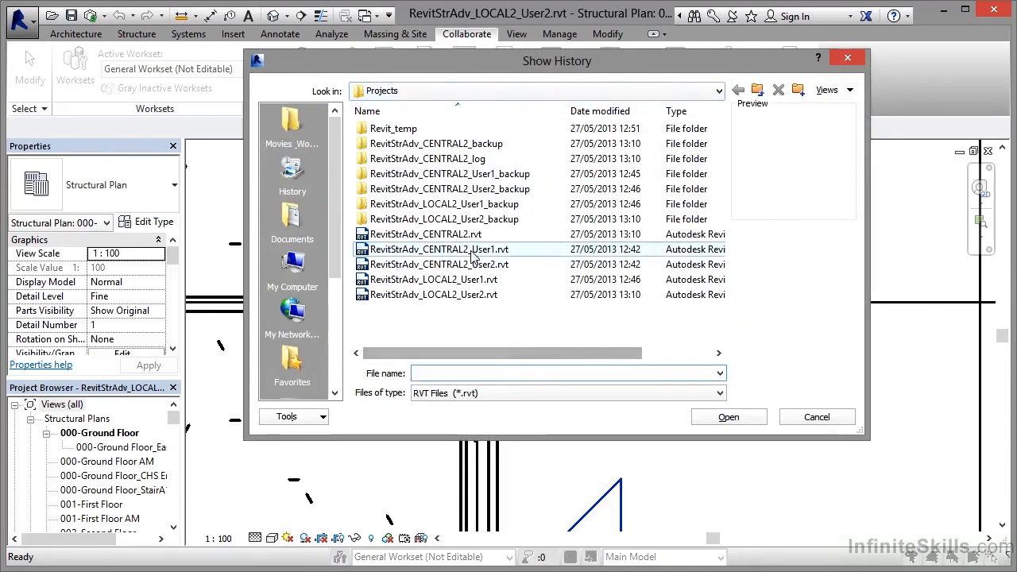
{"action": "left_click", "coordinate": [423, 234]}
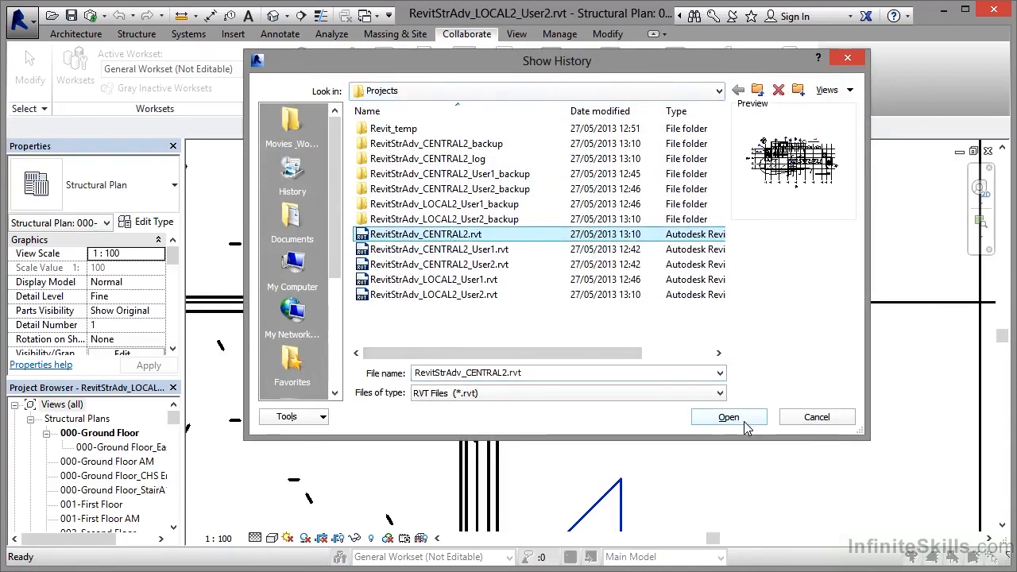
{"action": "left_click", "coordinate": [727, 417]}
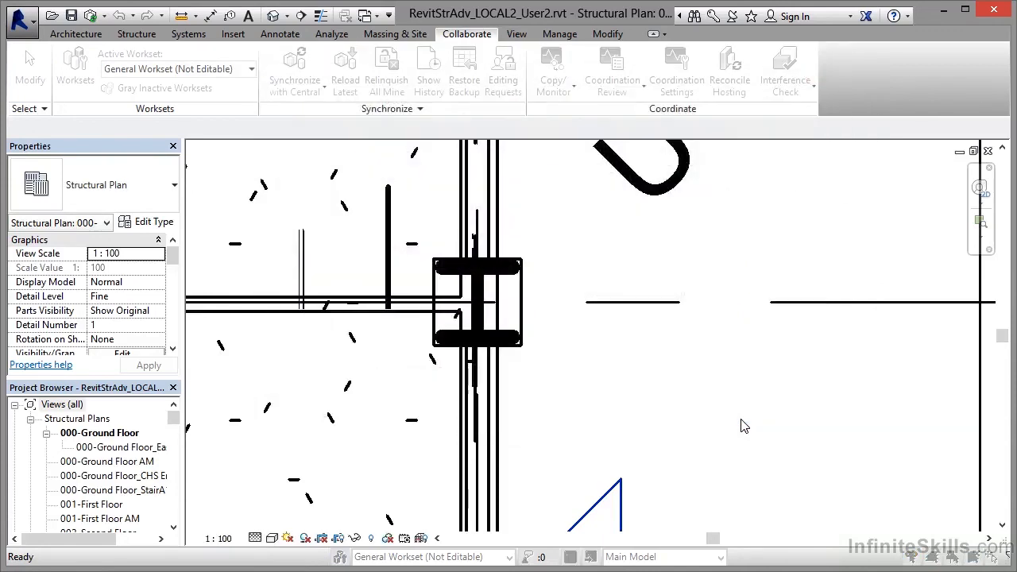
{"action": "left_click", "coordinate": [428, 70]}
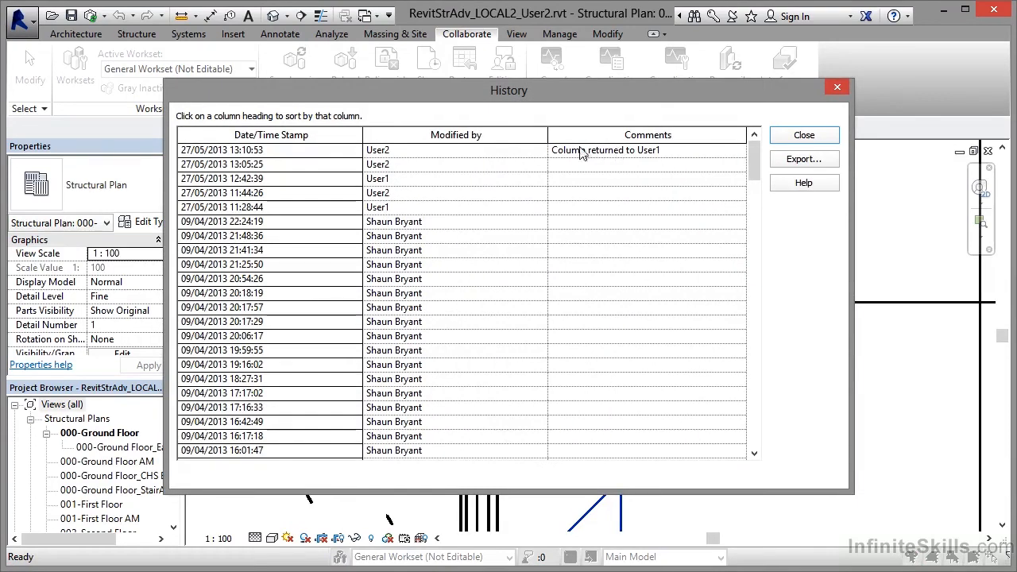
{"action": "mouse_move", "coordinate": [266, 156]}
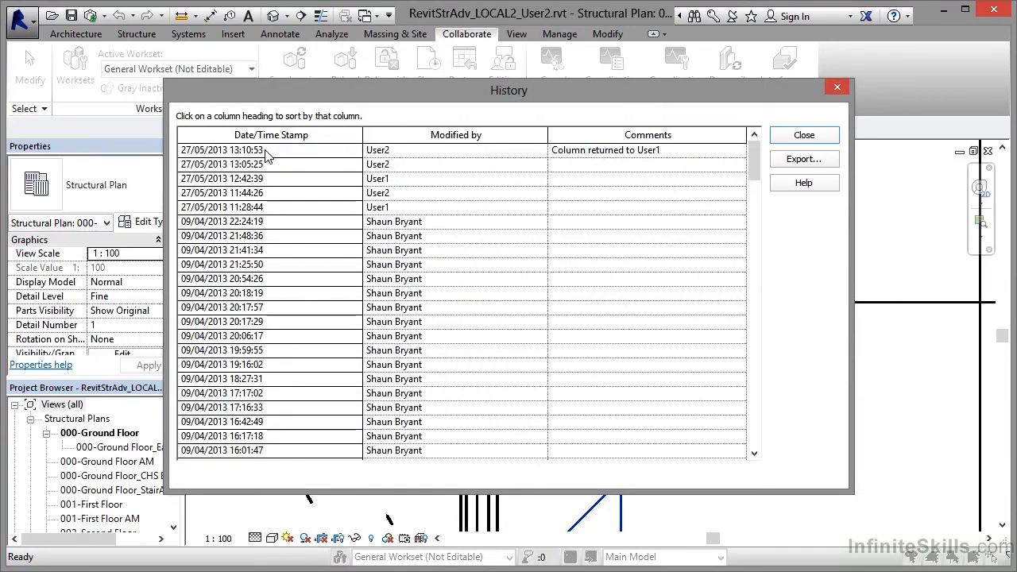
{"action": "mouse_move", "coordinate": [564, 162]}
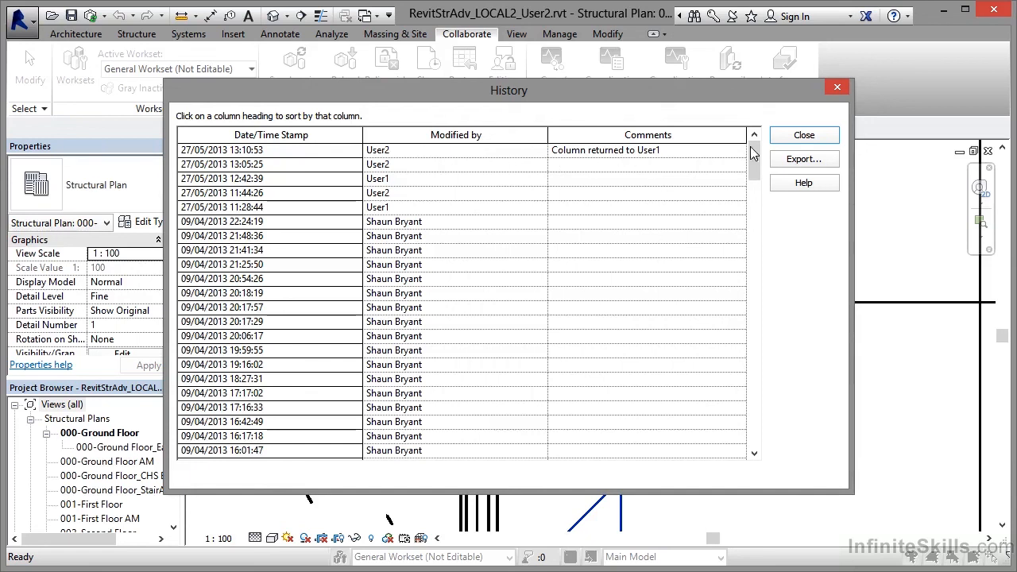
{"action": "left_click", "coordinate": [803, 135]}
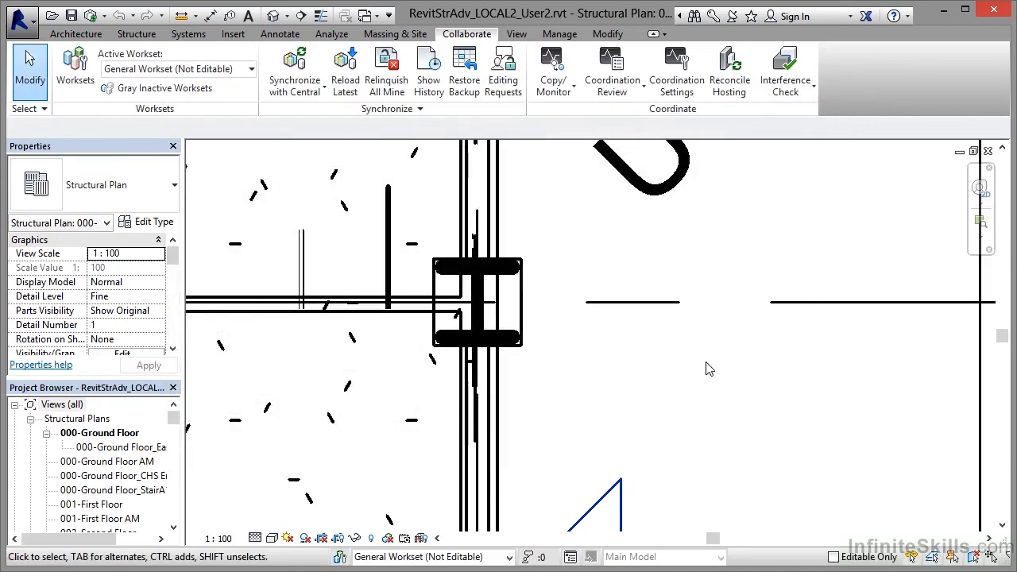
{"action": "mouse_move", "coordinate": [704, 366]}
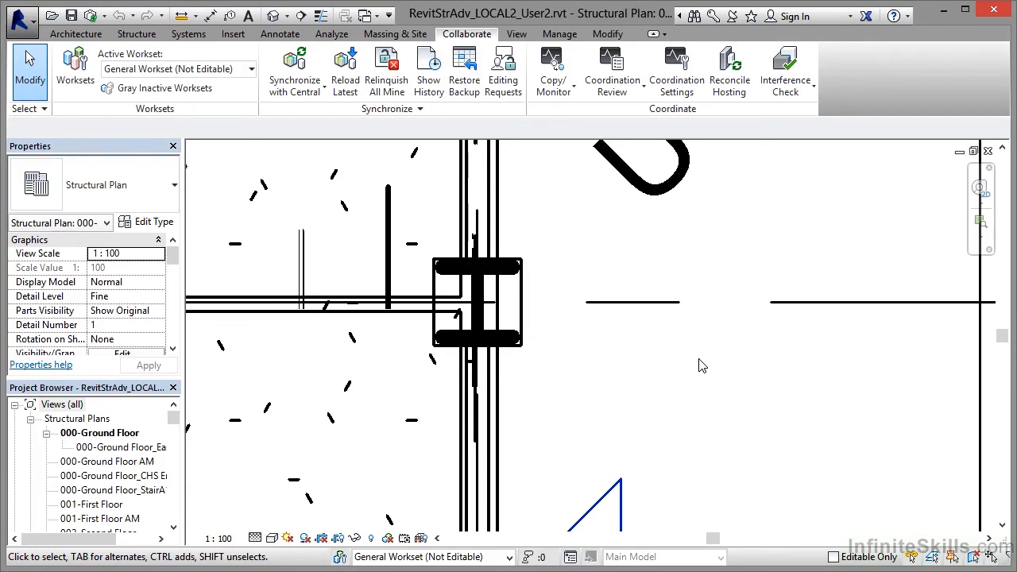
{"action": "mouse_move", "coordinate": [710, 356]}
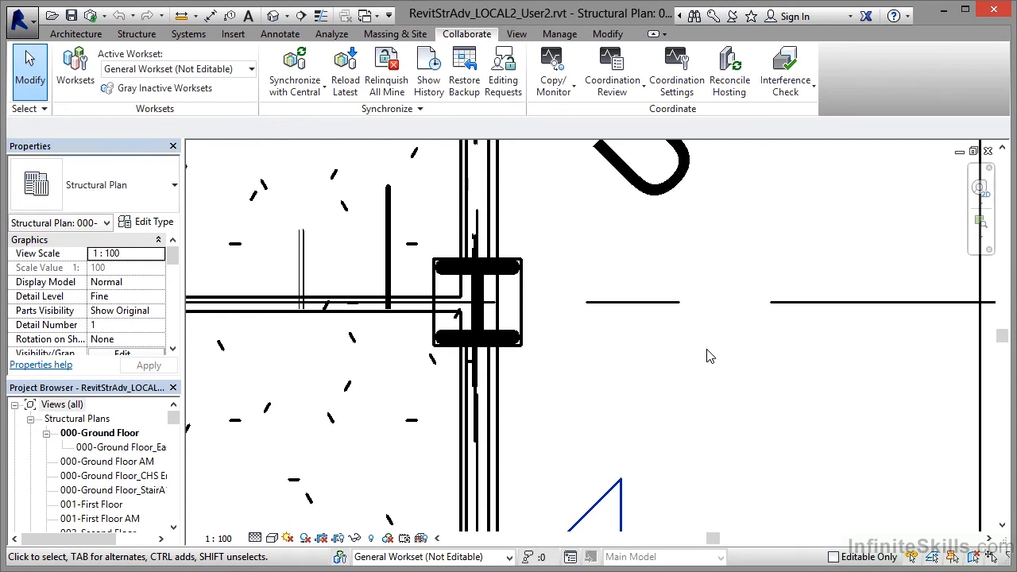